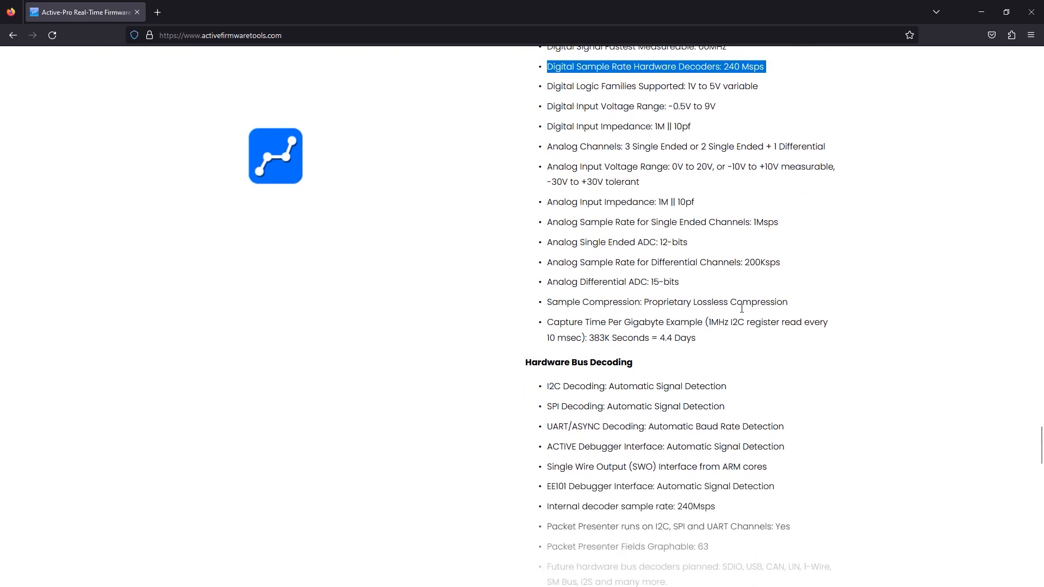
- Scroll the spec page down to the Outputs and ACTIVE Debugger sections
scroll(down, 3)
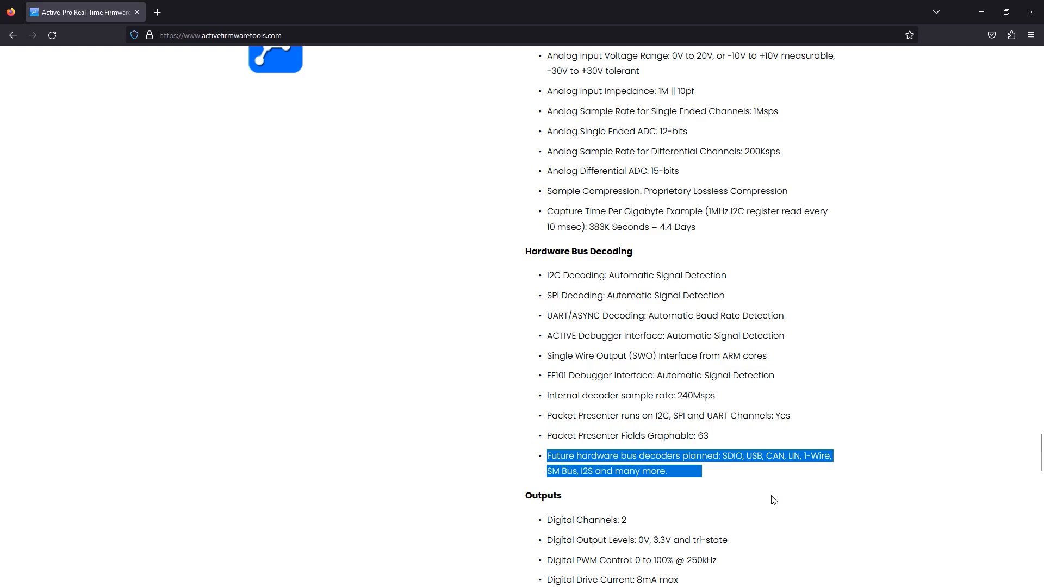
scroll(down, 3)
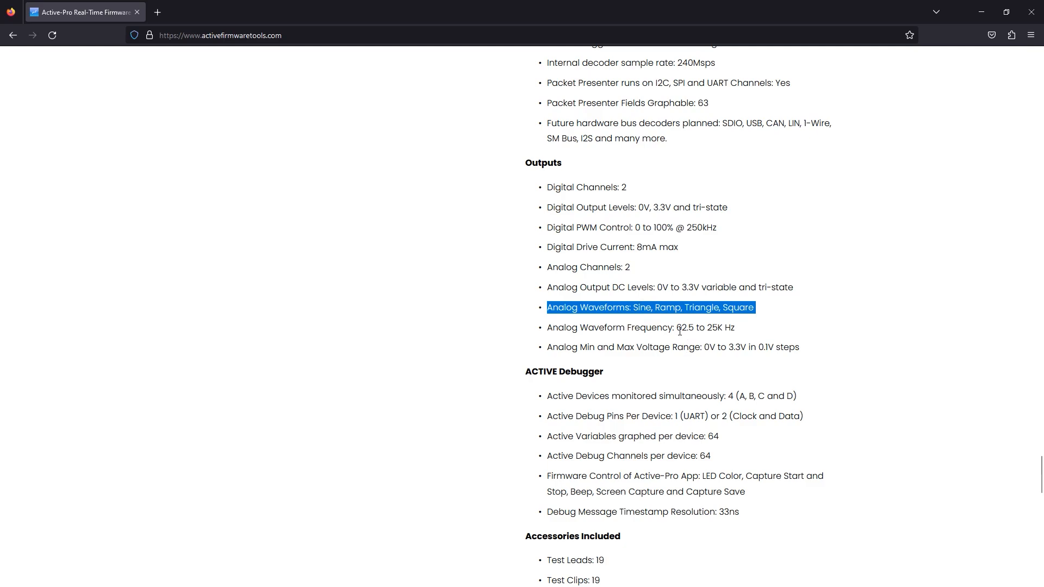
- Highlight a specification line before switching to the ACTIVE-Pro Firmware Debugger app
triple_click(670, 395)
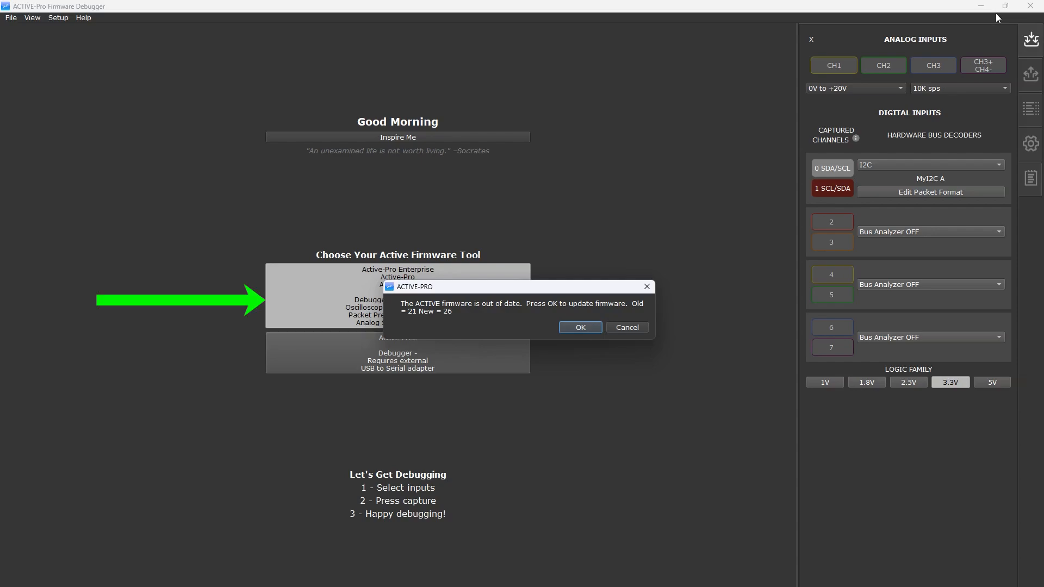
click(579, 327)
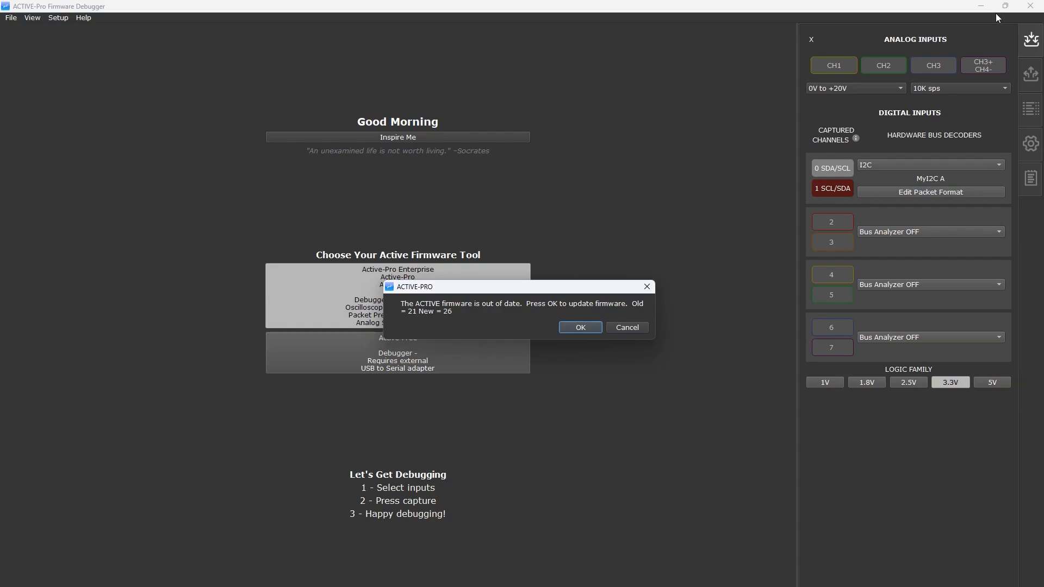
mouse_move(576, 344)
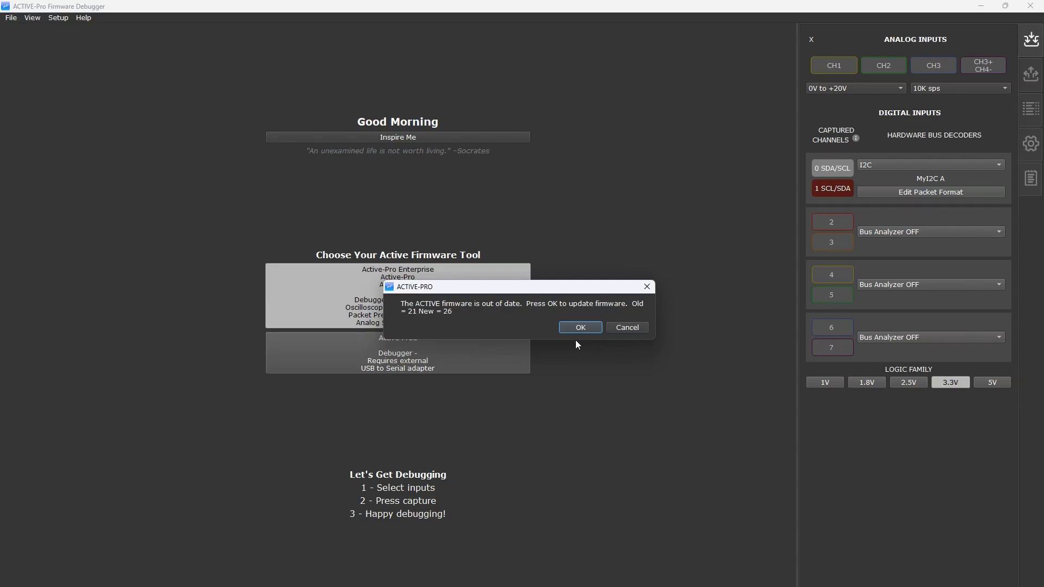
click(626, 327)
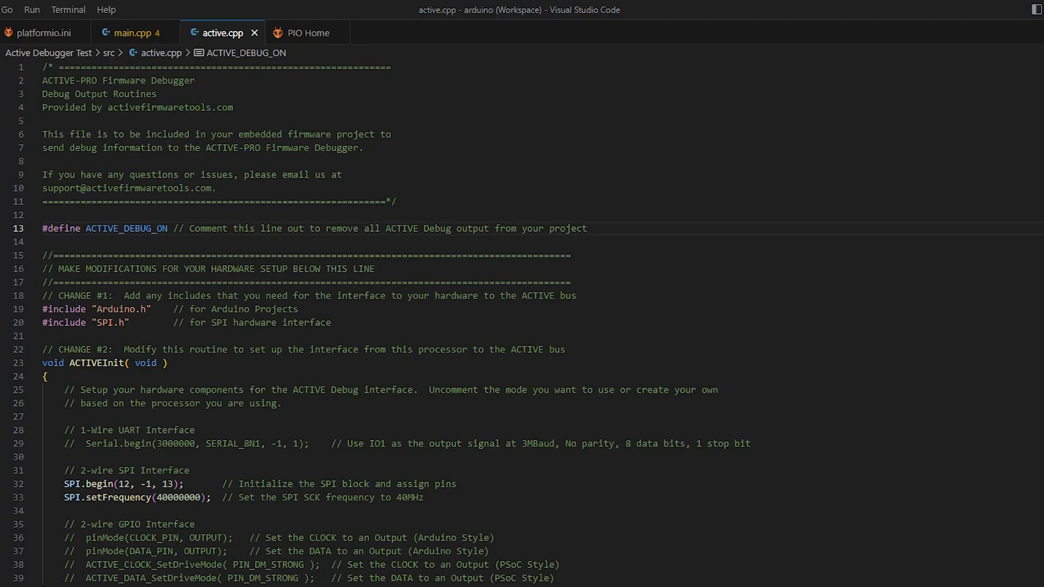
- Select the SPI.begin and SPI.setFrequency lines in active.cpp, then return to main.cpp
drag(43, 80, 331, 322)
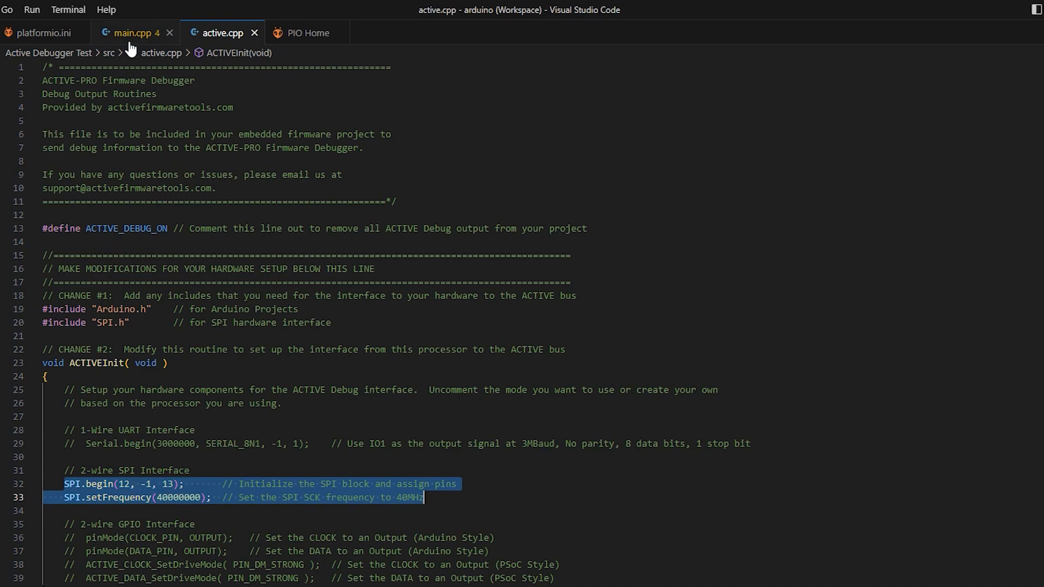
click(133, 32)
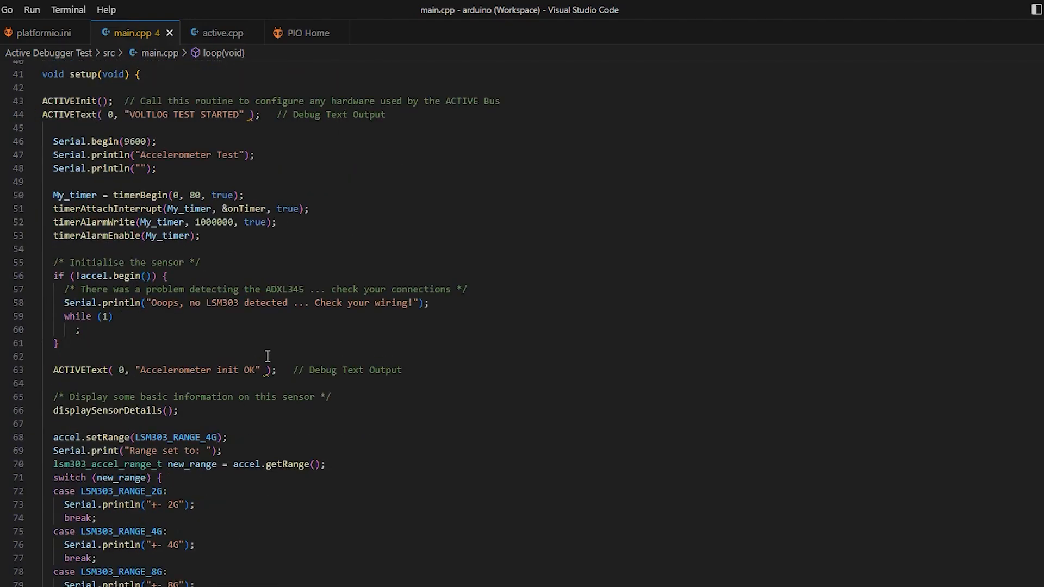
scroll(up, 3)
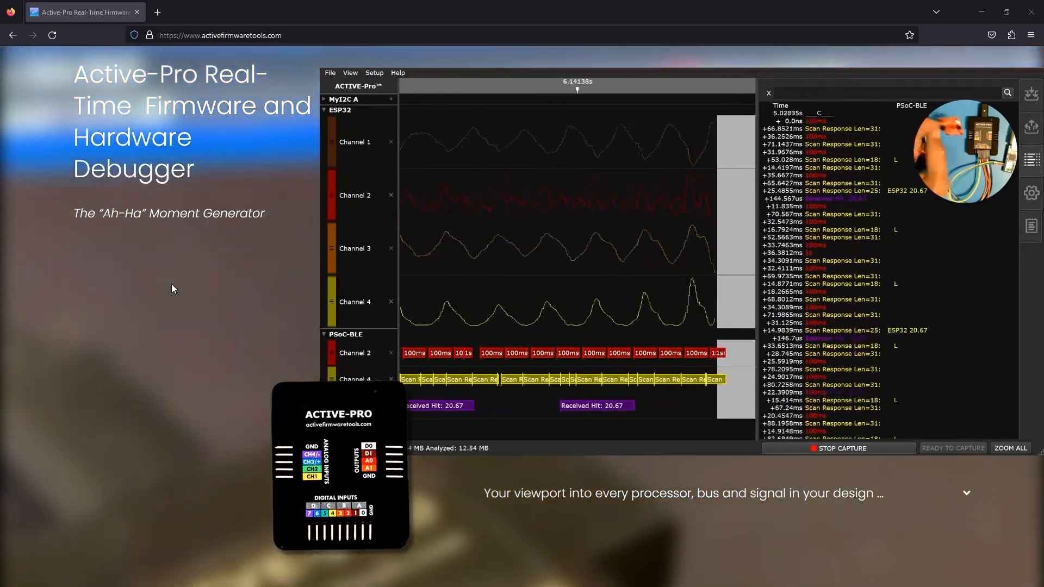
click(841, 448)
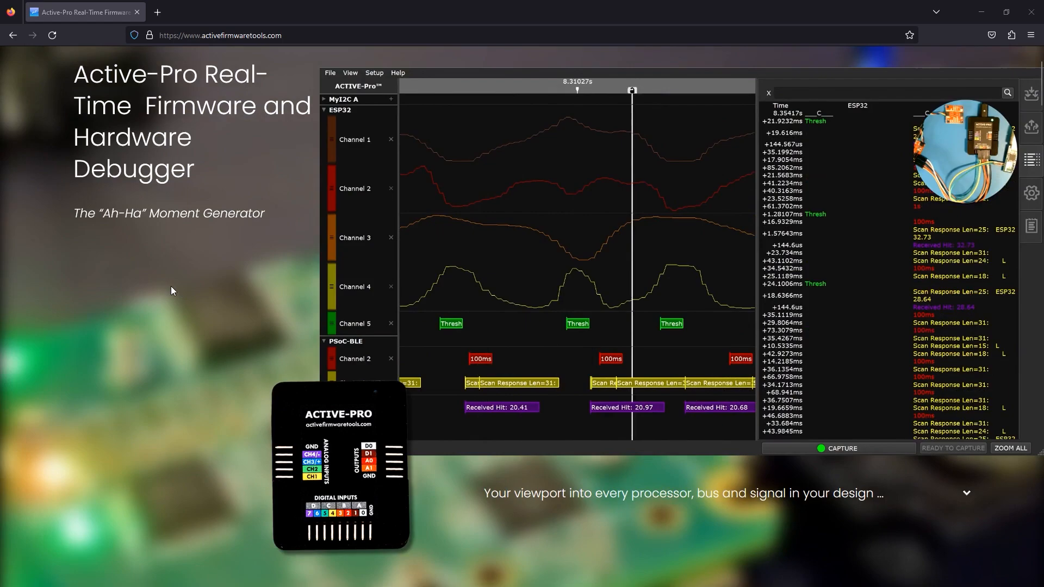